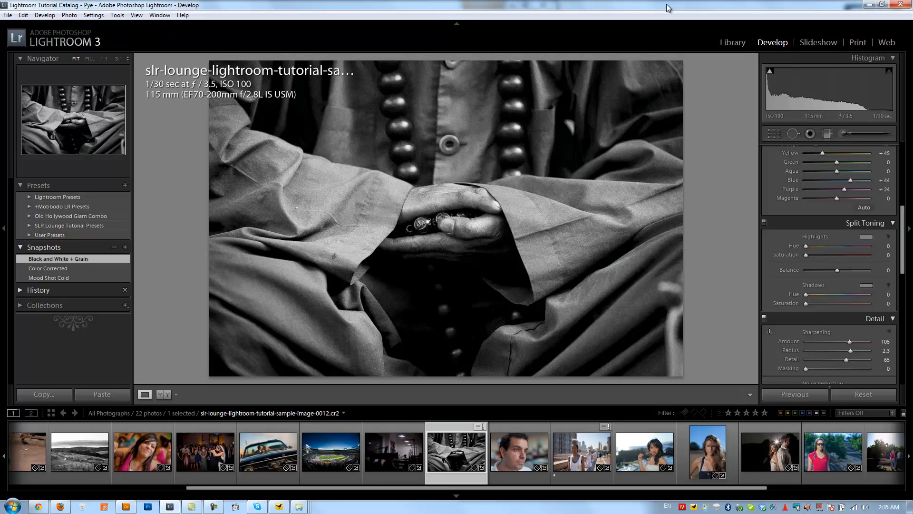
mouse_move(709, 70)
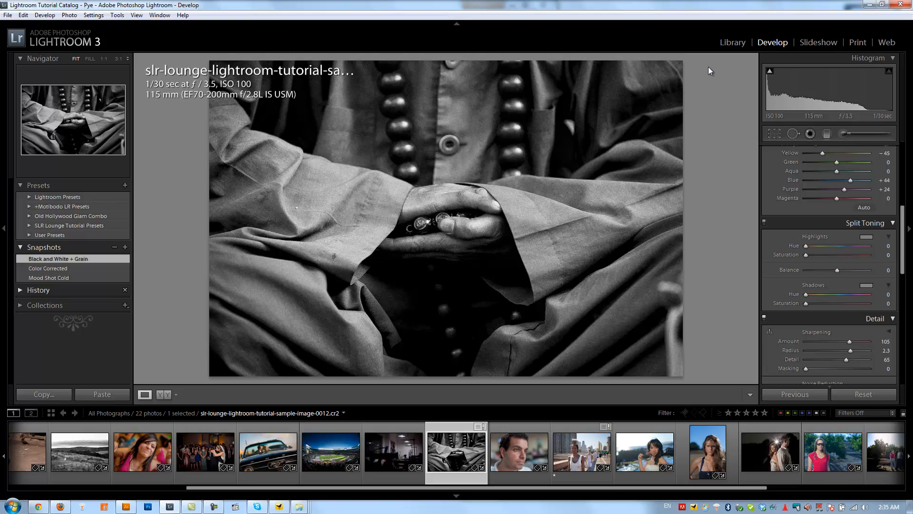
mouse_move(809, 194)
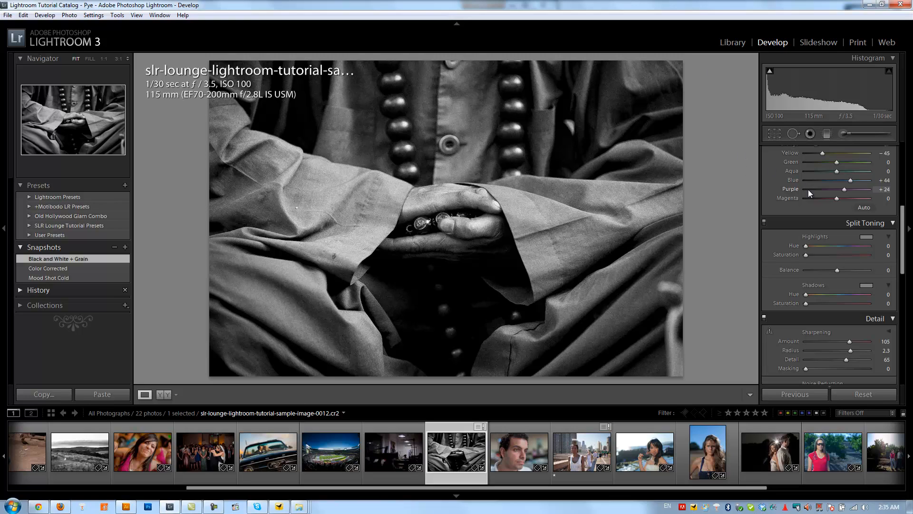
mouse_move(838, 246)
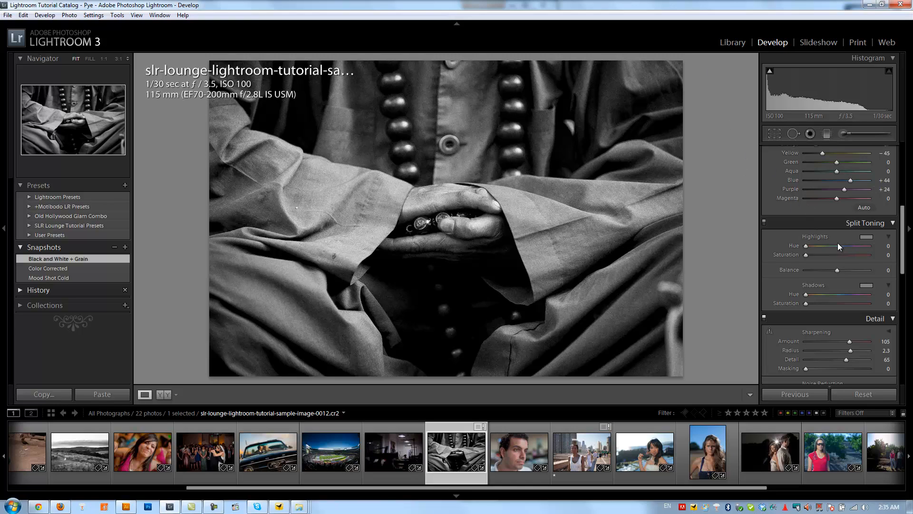
mouse_move(837, 246)
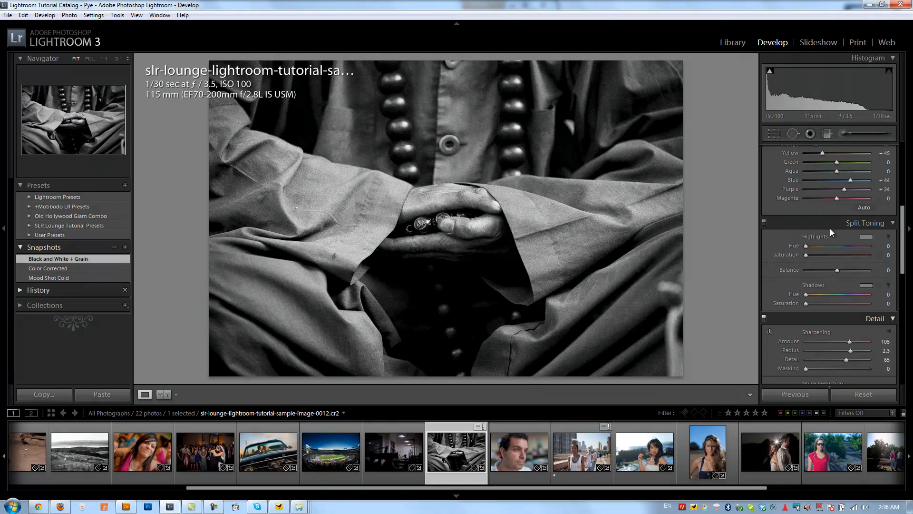
mouse_move(820, 254)
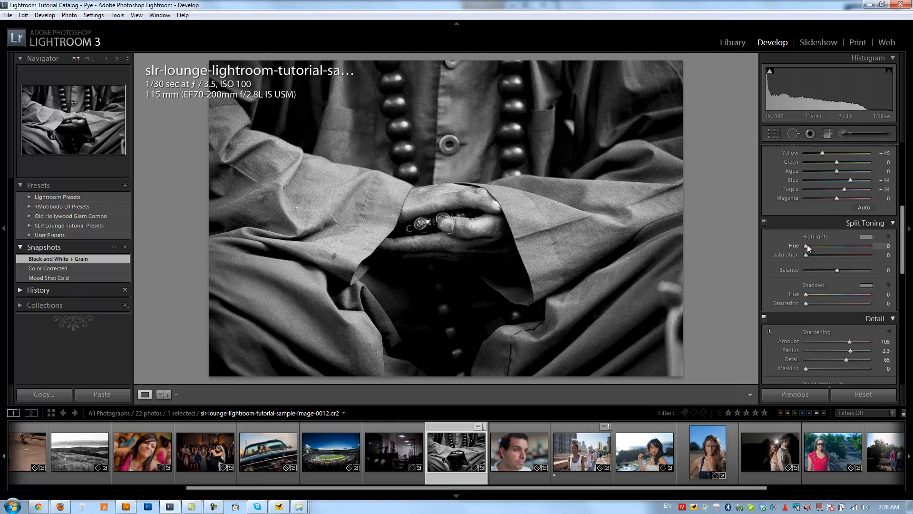
mouse_move(809, 250)
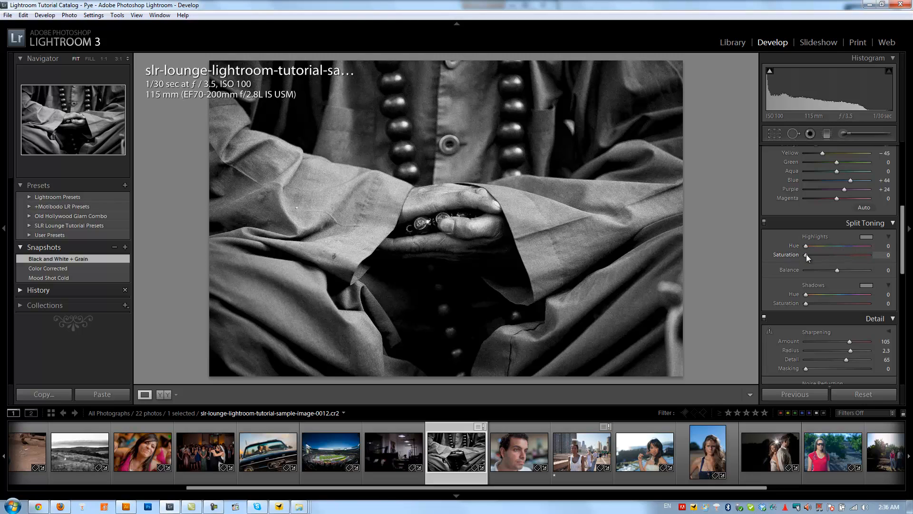
Step: Preview a highlight tint, then sweep the toning Balance both ways and back near 0
left_click_drag(822, 255, 832, 255)
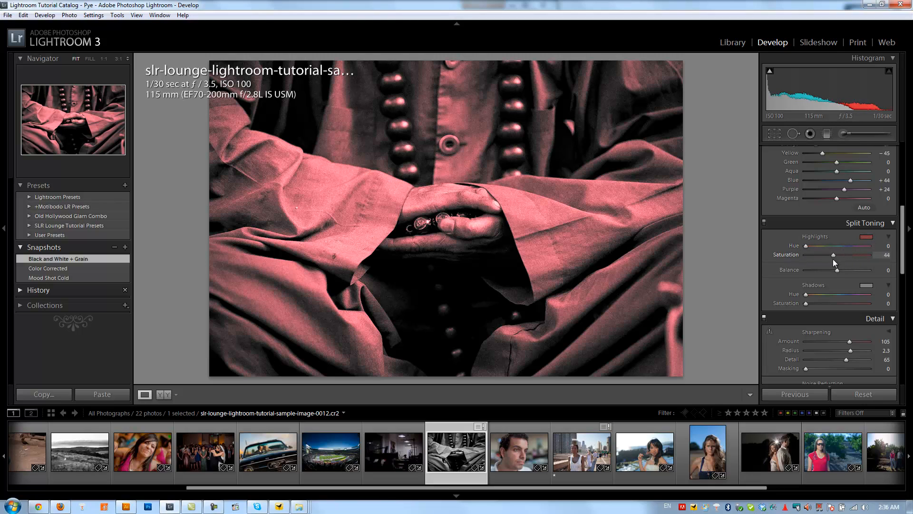
left_click_drag(833, 255, 822, 255)
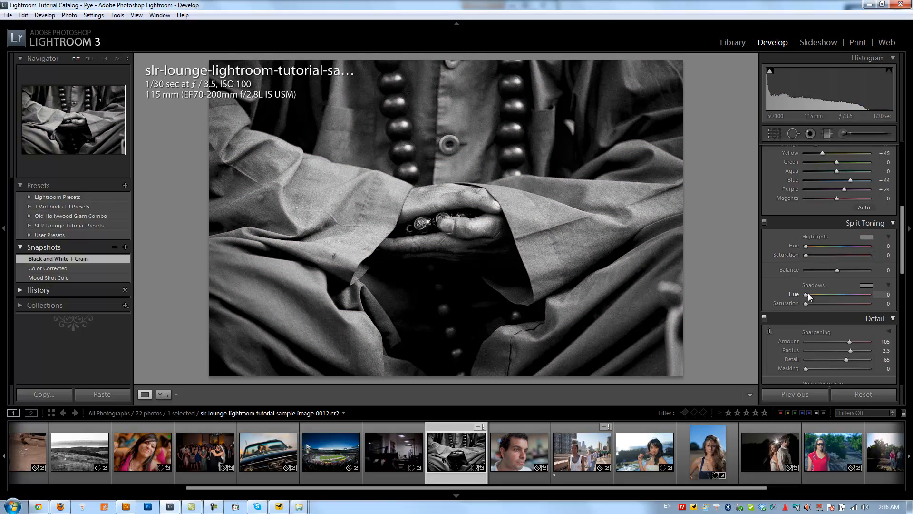
mouse_move(810, 241)
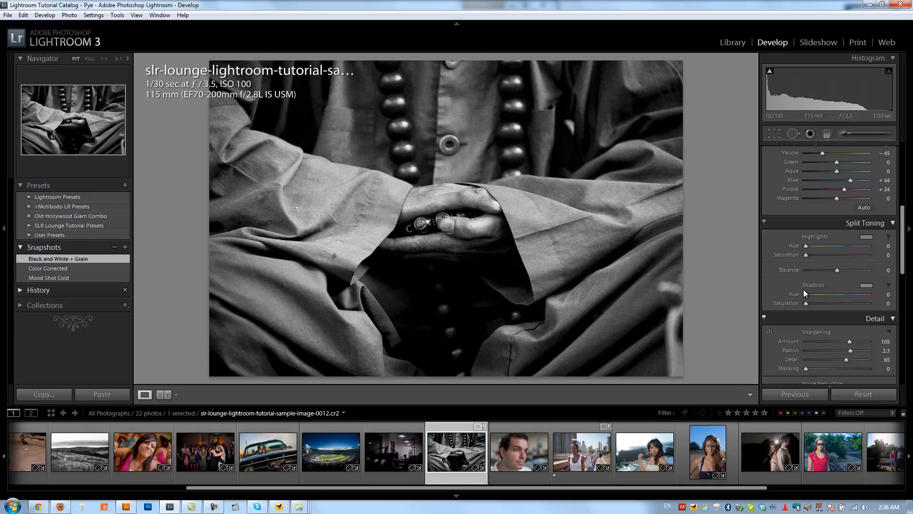
mouse_move(805, 259)
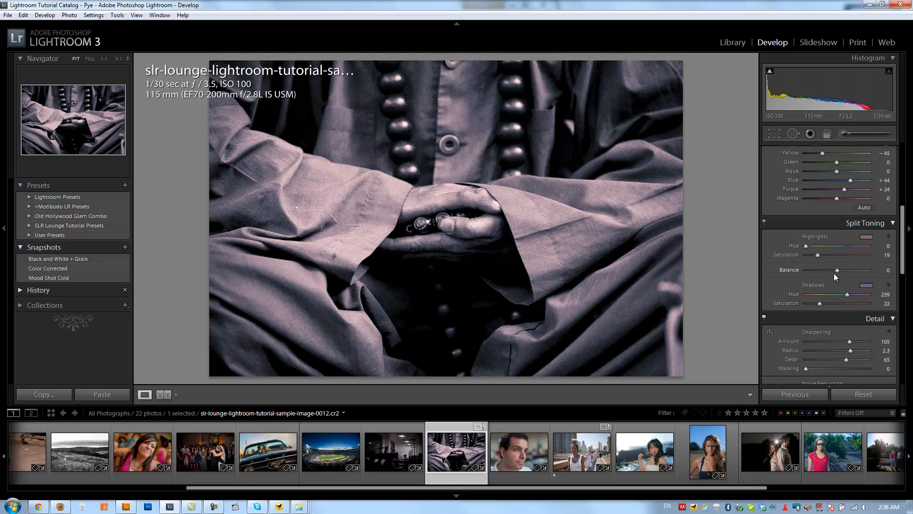
left_click_drag(835, 270, 818, 270)
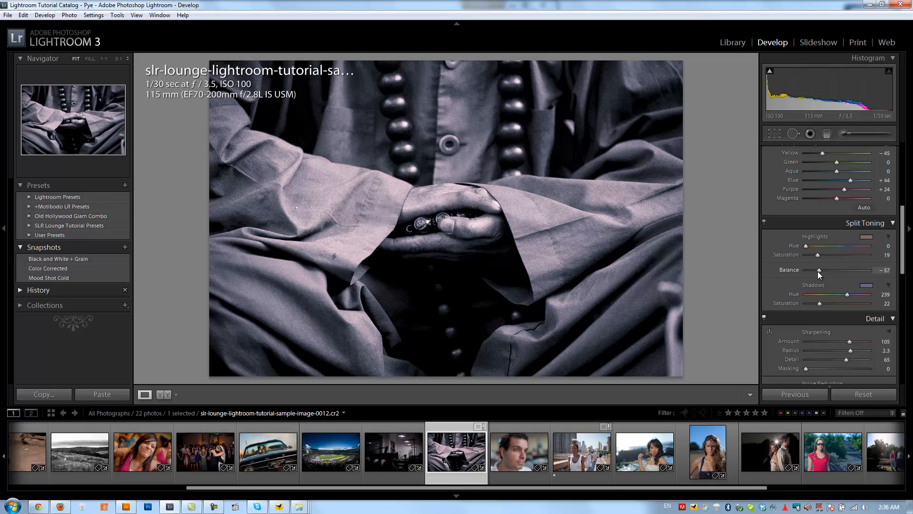
left_click_drag(818, 269, 806, 269)
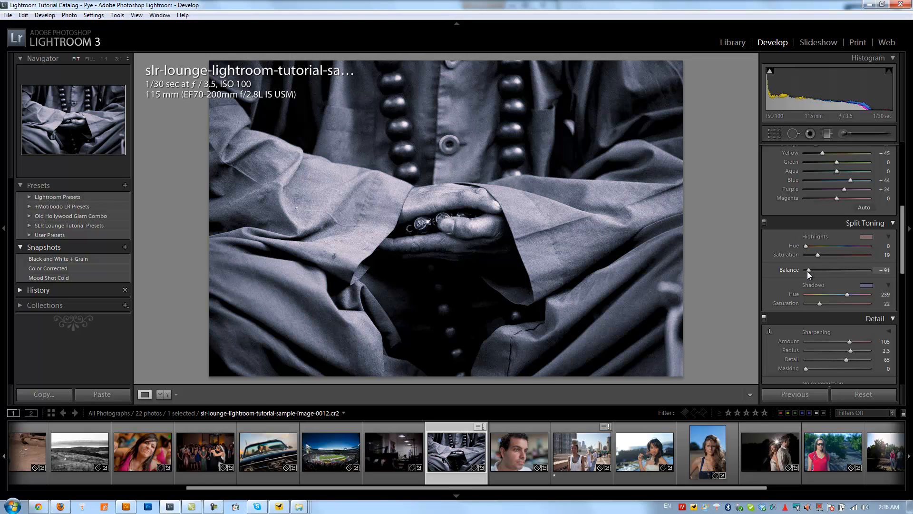
left_click_drag(807, 269, 857, 269)
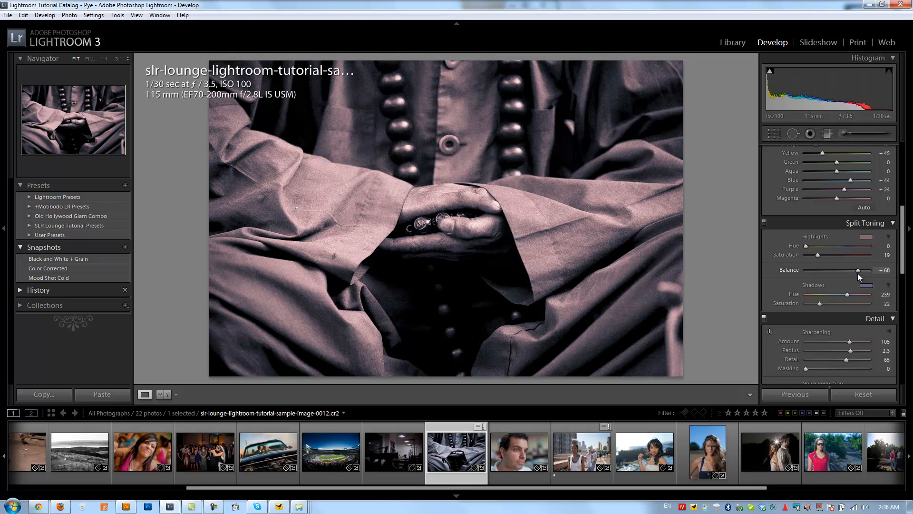
left_click_drag(858, 270, 838, 270)
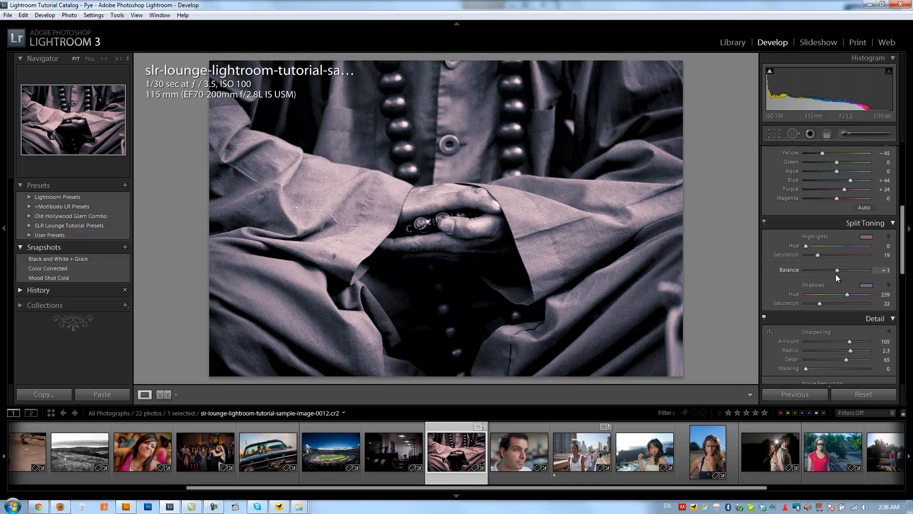
left_click_drag(838, 270, 837, 270)
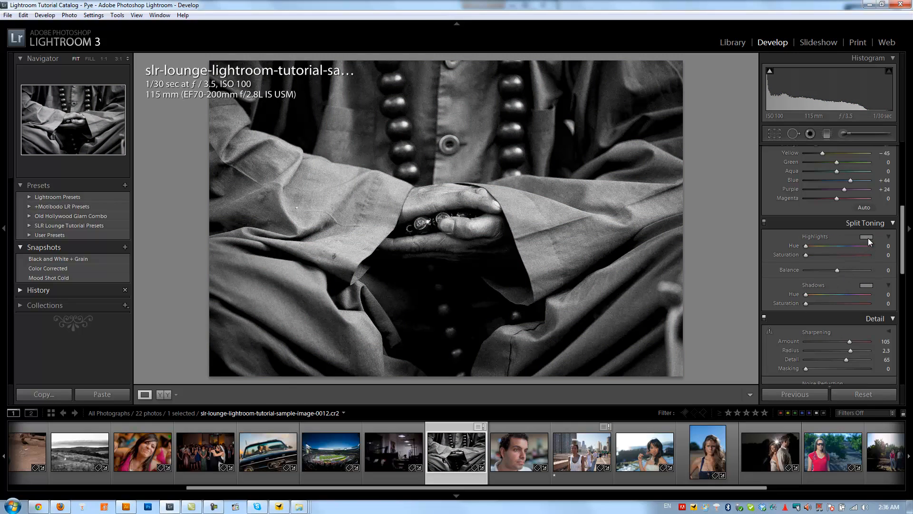
Step: Open the Highlights colour swatch to pick a warm brown (hue 19, saturation 29)
left_click(867, 237)
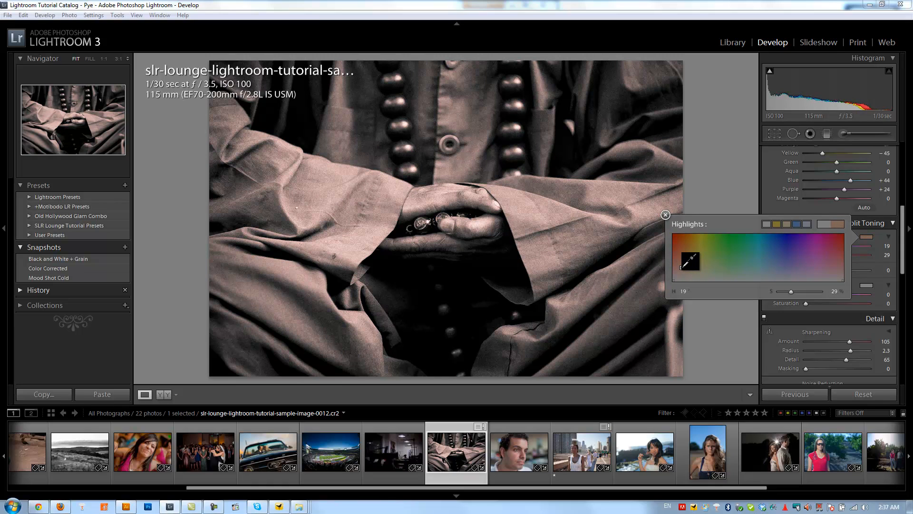
Step: Adjust the highlight colour to warm brown at hue 15, saturation 43, then close the picker
left_click_drag(690, 261, 687, 266)
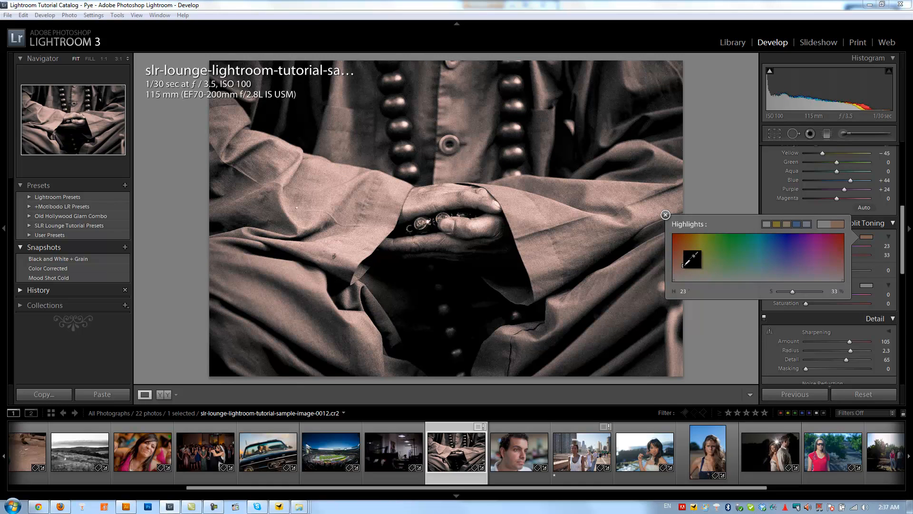
left_click_drag(696, 262, 688, 256)
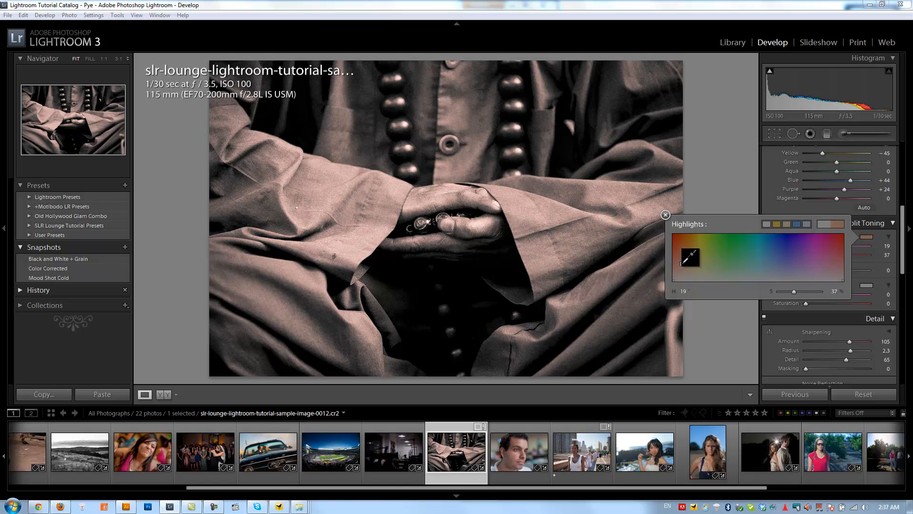
left_click_drag(690, 255, 686, 255)
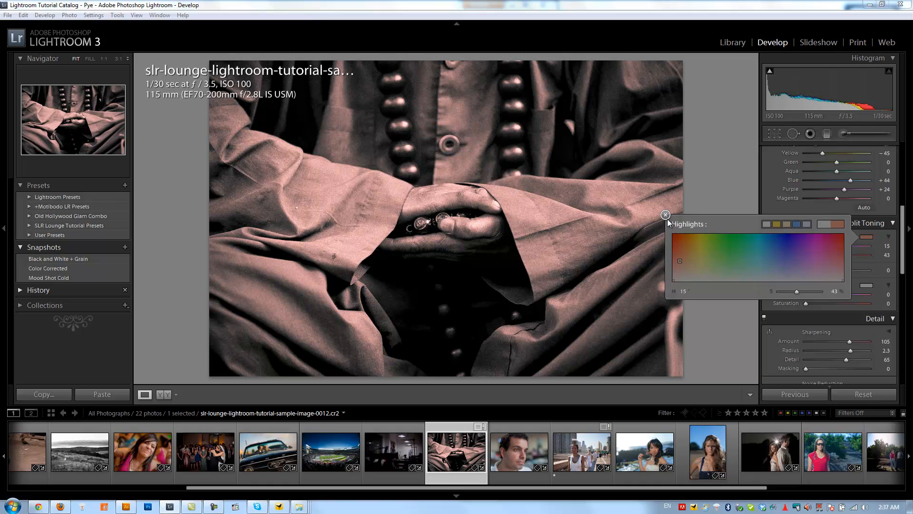
left_click(665, 215)
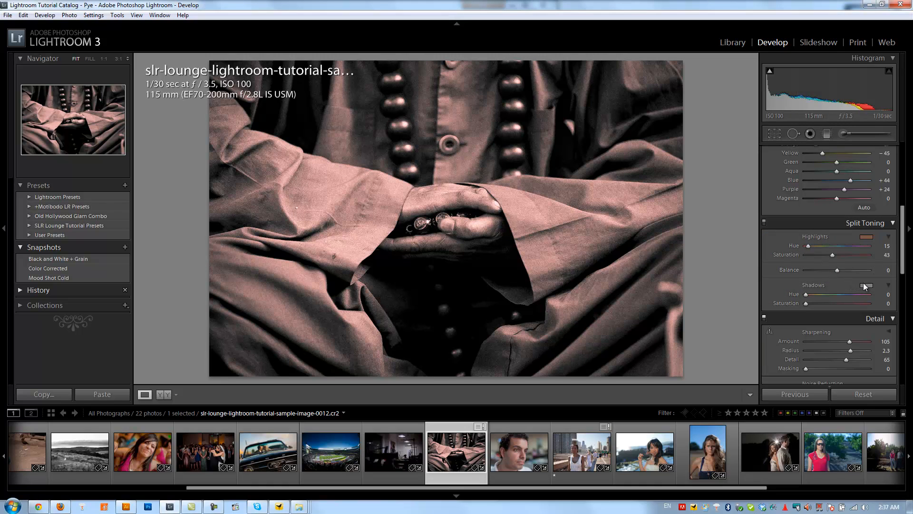
Step: Give the shadows a warm tint at hue 17, saturation 17, with Balance reset to 0
left_click(867, 285)
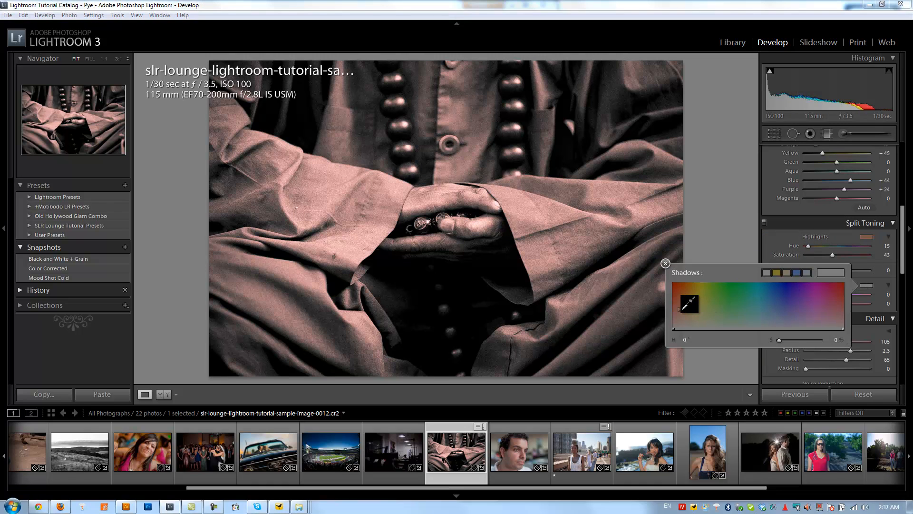
left_click(690, 308)
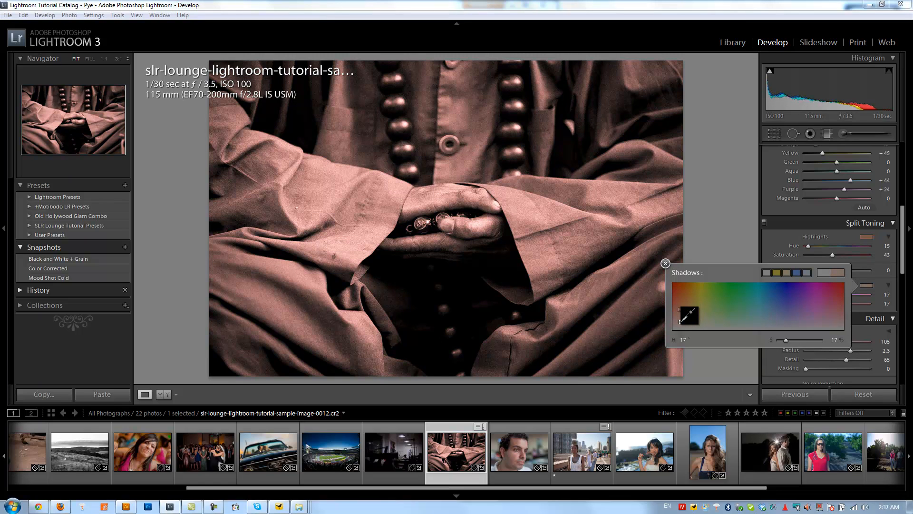
left_click(664, 263)
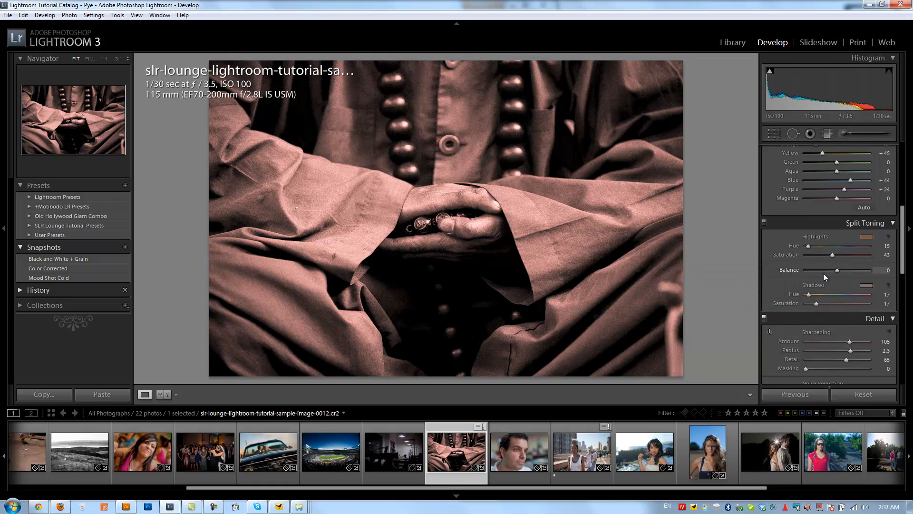
Step: Sweep the Split Toning Balance slider left and right, settling at +7
left_click_drag(837, 270, 822, 270)
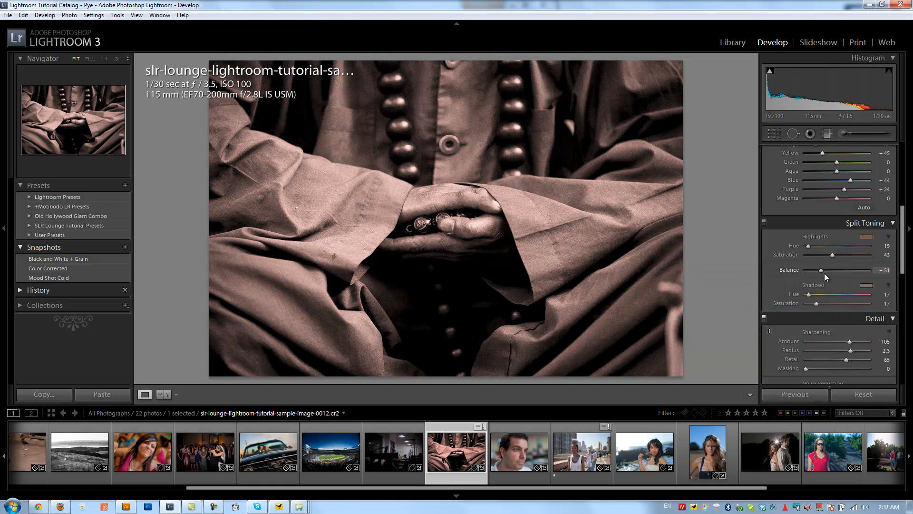
left_click_drag(822, 269, 844, 270)
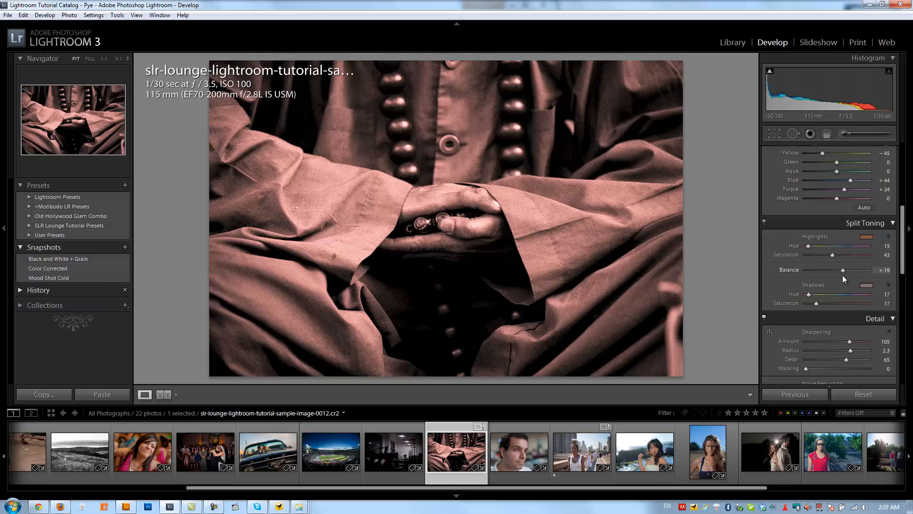
left_click_drag(843, 270, 833, 269)
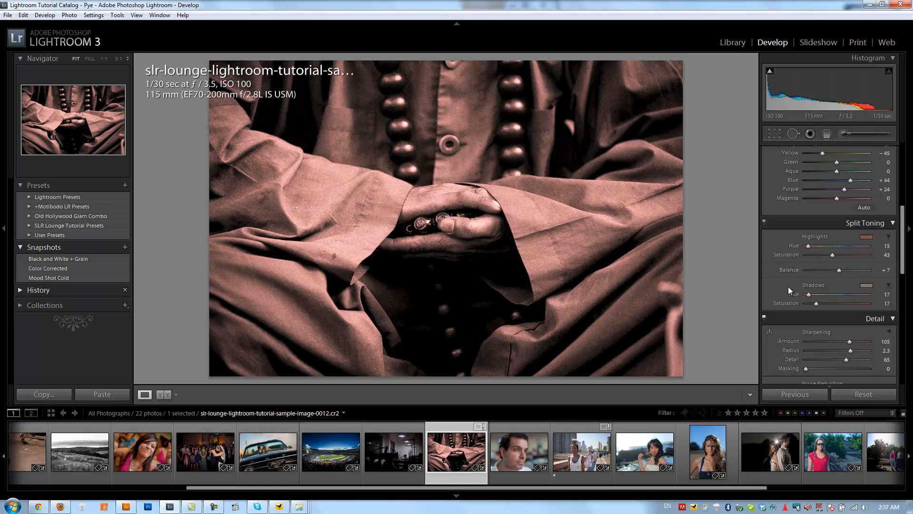
mouse_move(612, 248)
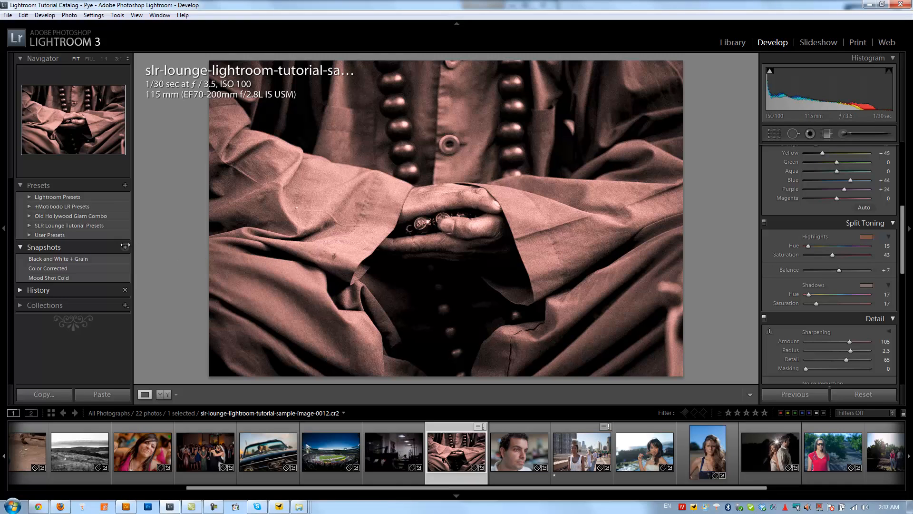
Step: Create snapshot 'Duotoned Black and White + Grain' and compare it with 'Black and White + Grain'
left_click(124, 247)
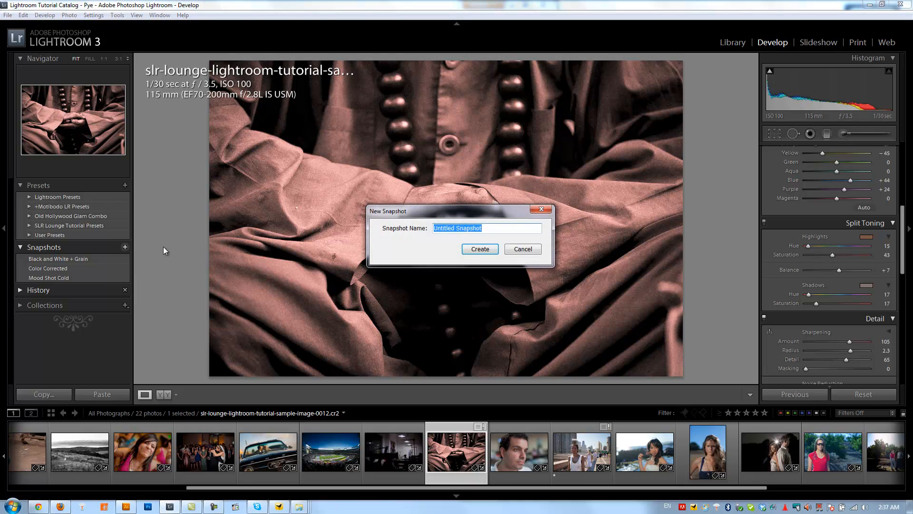
type("Duotoned BLack and White + Grain")
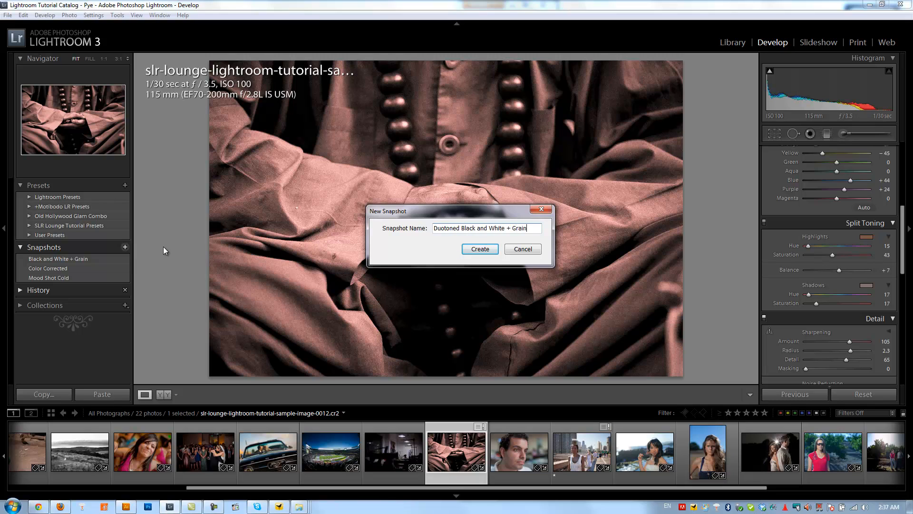
left_click(479, 249)
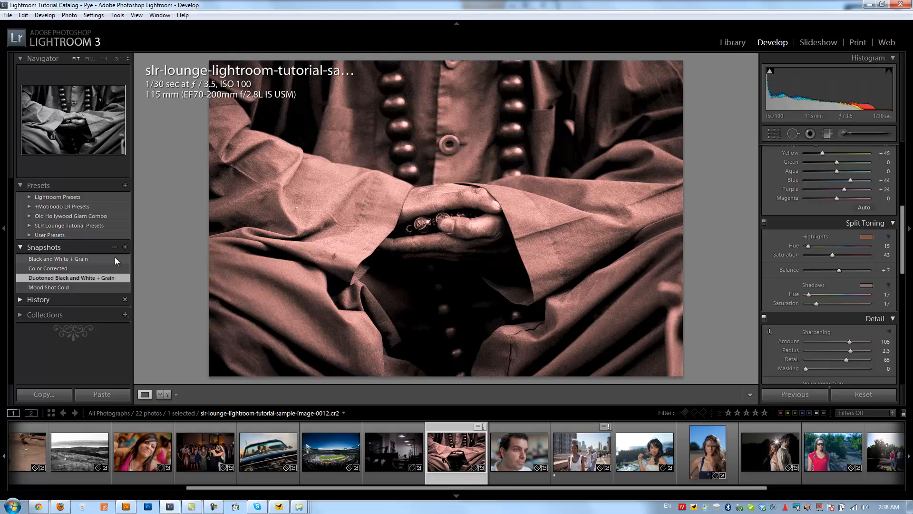
left_click(59, 259)
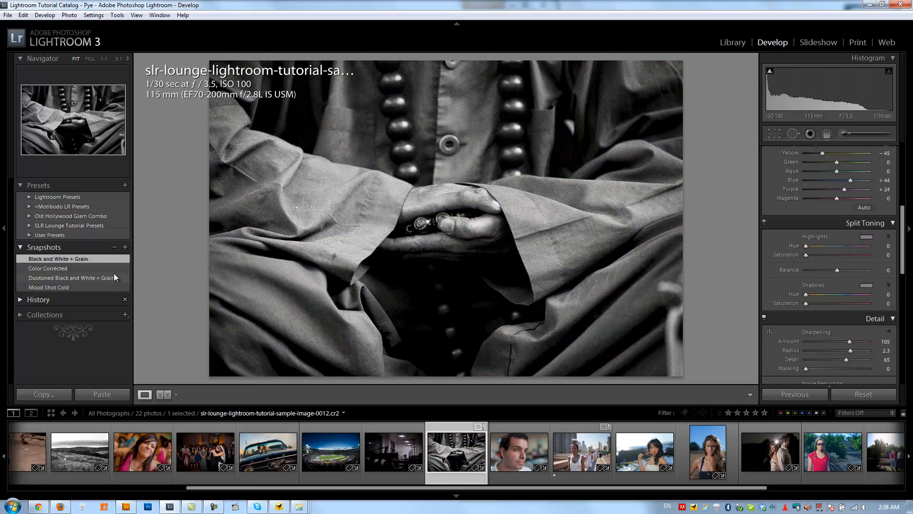
left_click(67, 277)
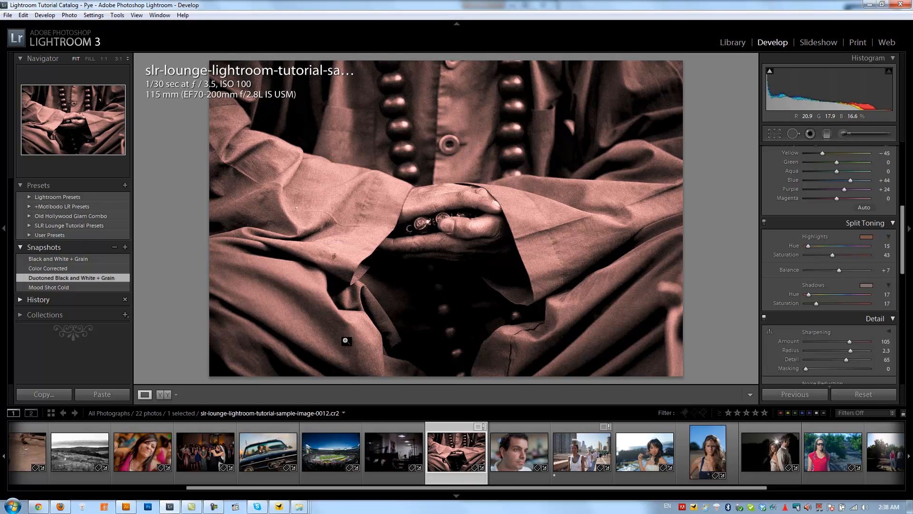
mouse_move(394, 449)
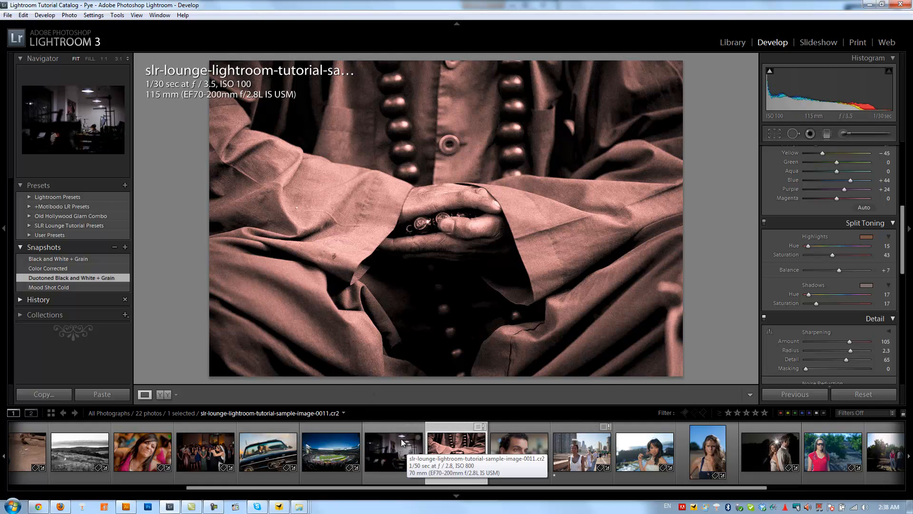
Step: Convert photo 0011 to black and white with Brightness +50, Contrast +55, Blacks 11
left_click(393, 451)
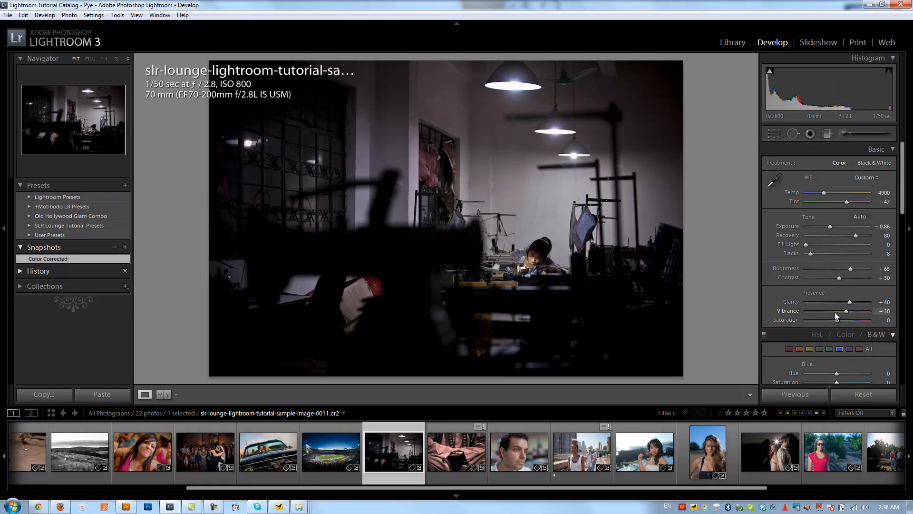
left_click(874, 163)
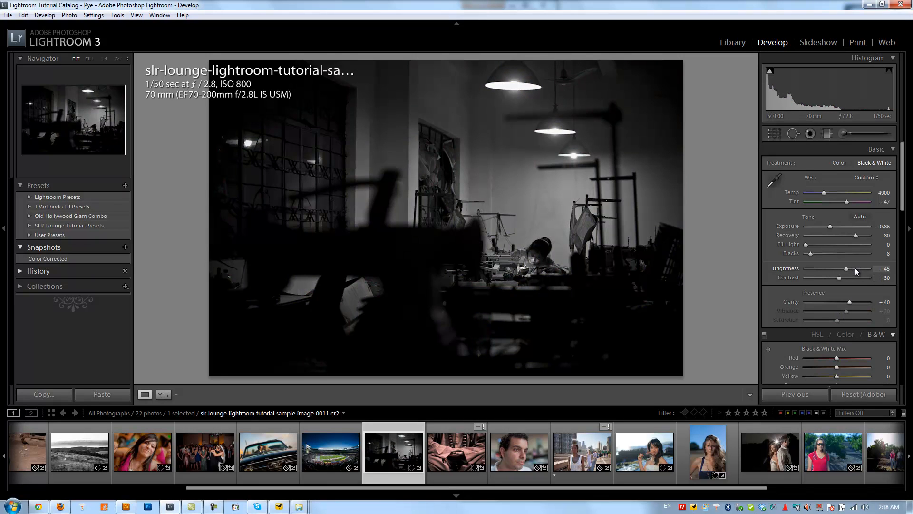
left_click_drag(842, 270, 848, 269)
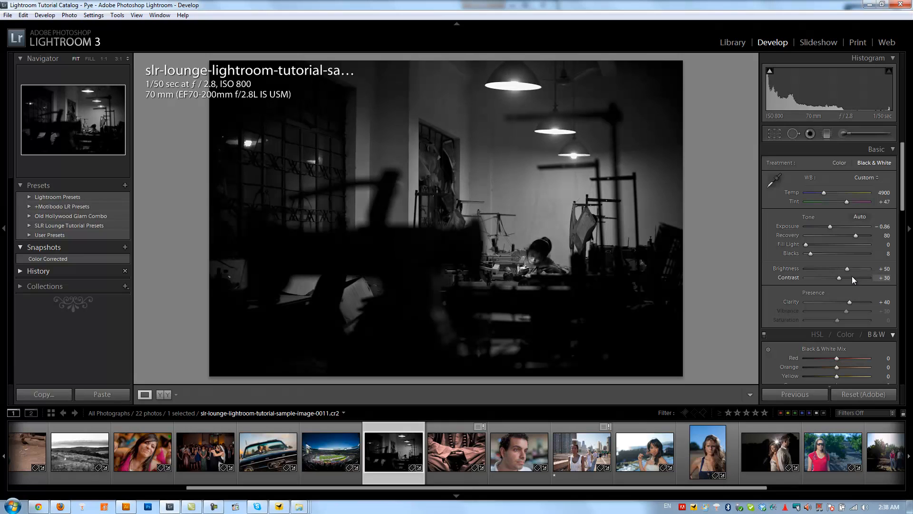
left_click_drag(848, 277, 862, 278)
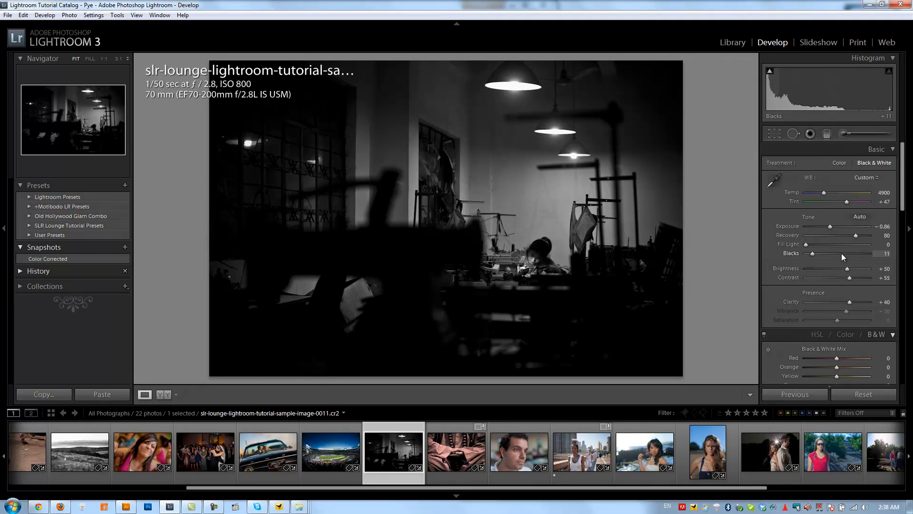
left_click_drag(862, 236, 867, 236)
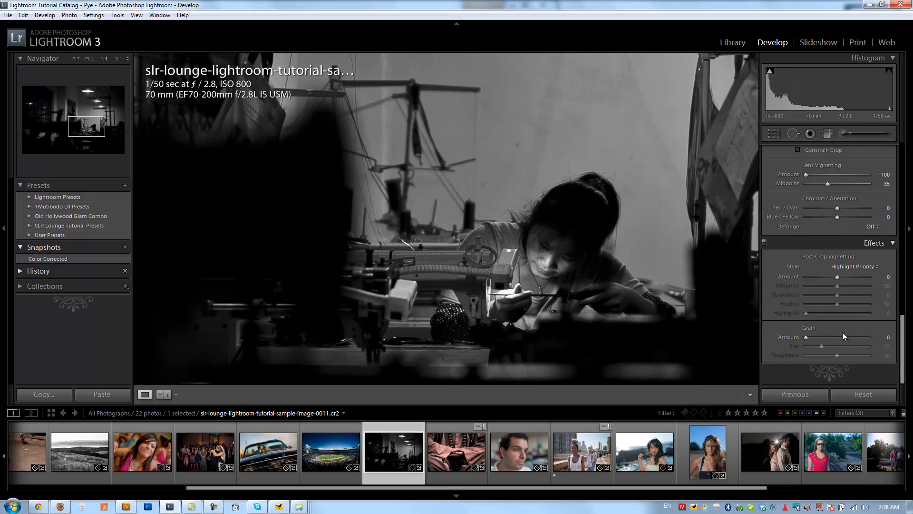
Step: Set Grain Amount 55 and Size 25, and create the 'Black and White + Grain' snapshot
left_click_drag(806, 337, 843, 337)
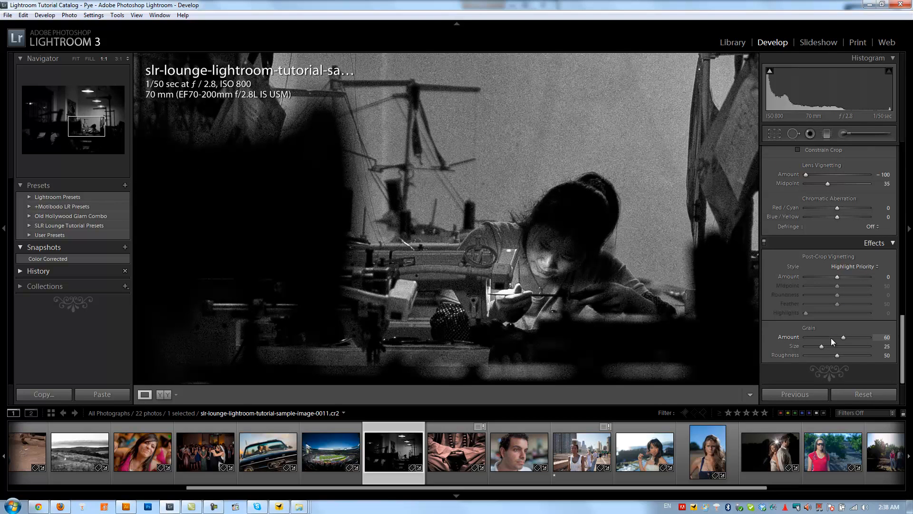
left_click_drag(850, 337, 832, 341)
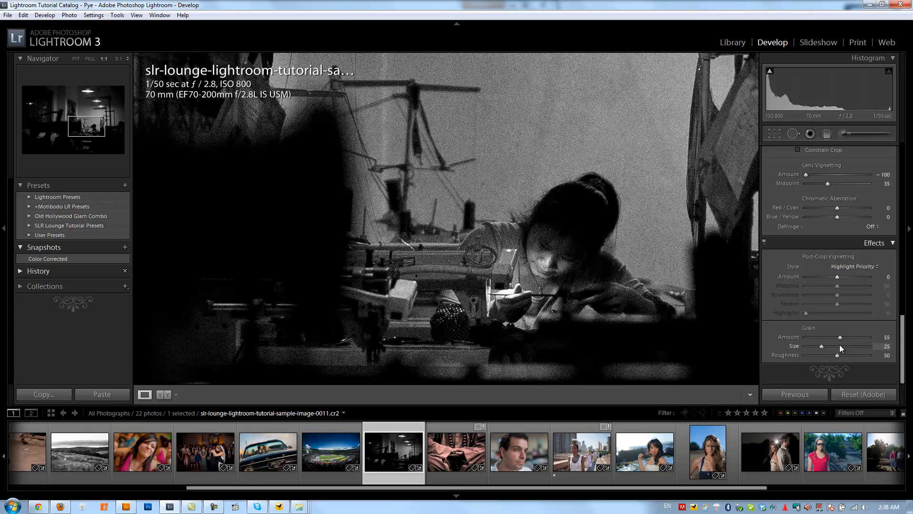
left_click_drag(824, 346, 822, 346)
type("Black and White + Grain")
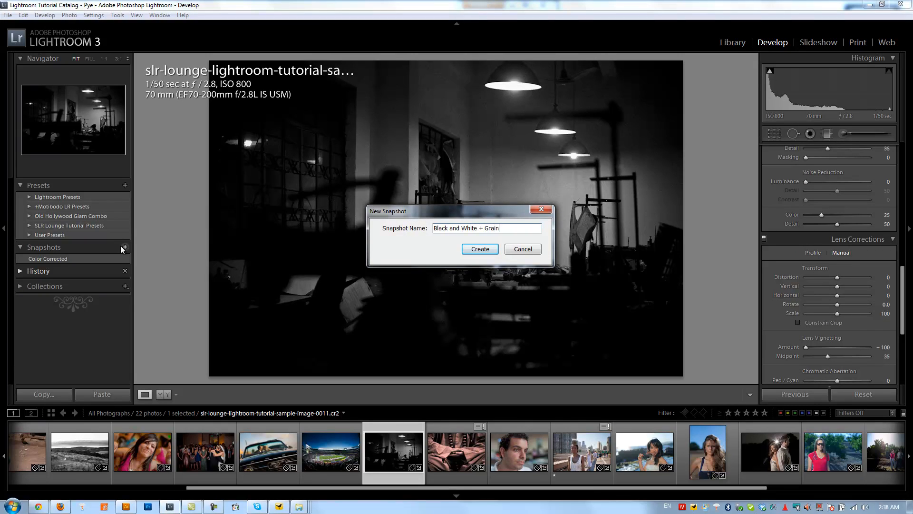
left_click(479, 249)
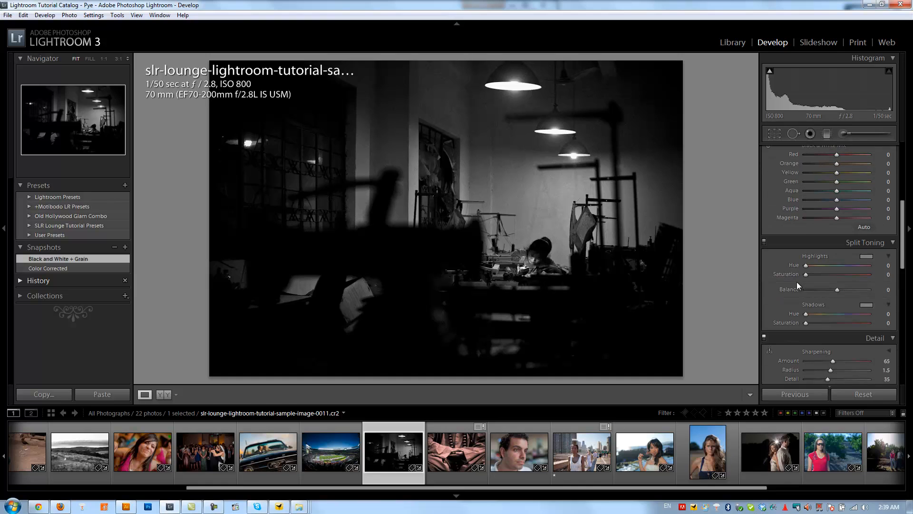
Step: Pick a warm orange highlight colour at hue 29, saturation 56, then close the picker
left_click(867, 255)
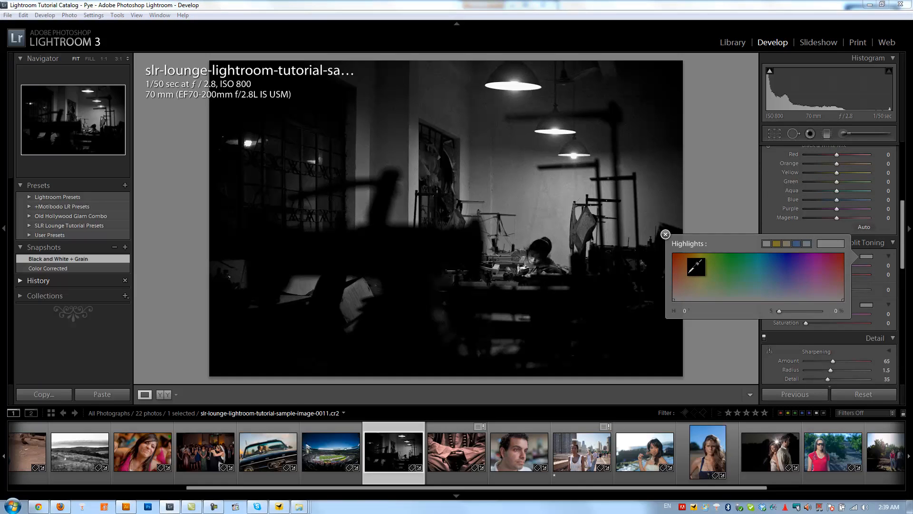
left_click_drag(694, 267, 685, 278)
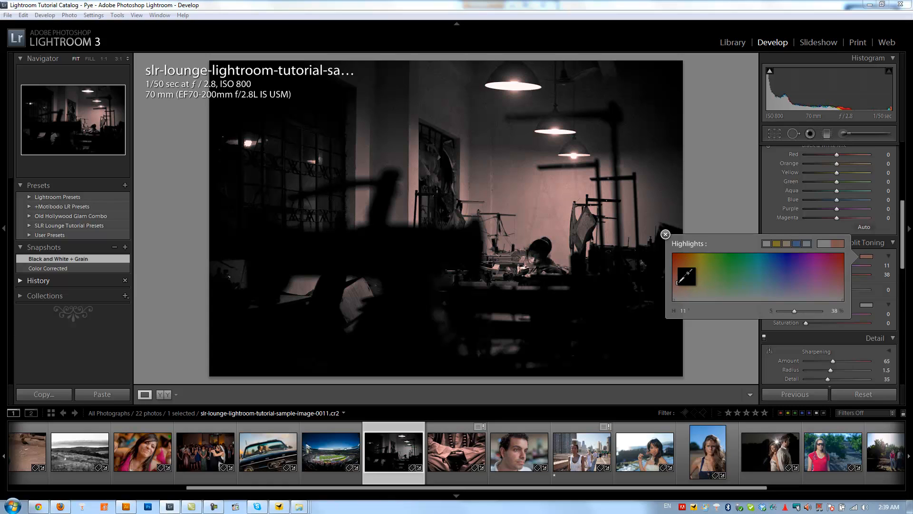
left_click_drag(685, 277, 692, 272)
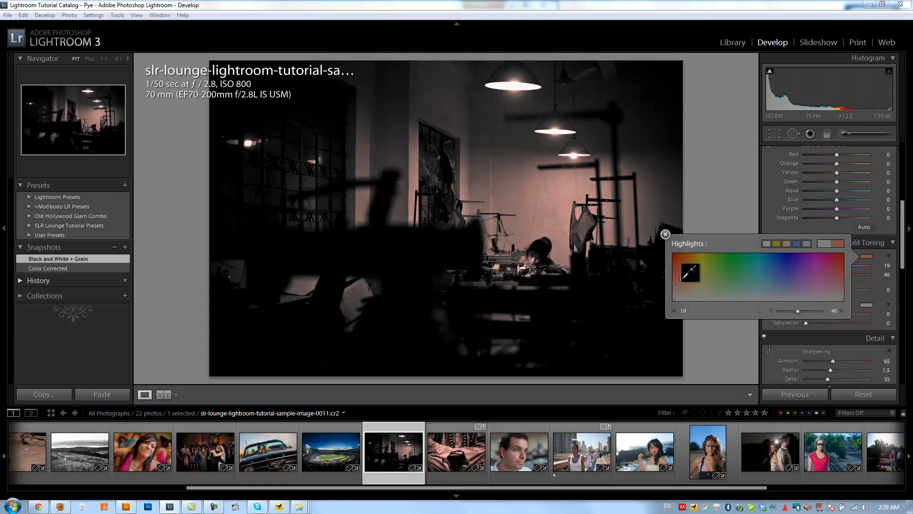
left_click_drag(691, 271, 687, 272)
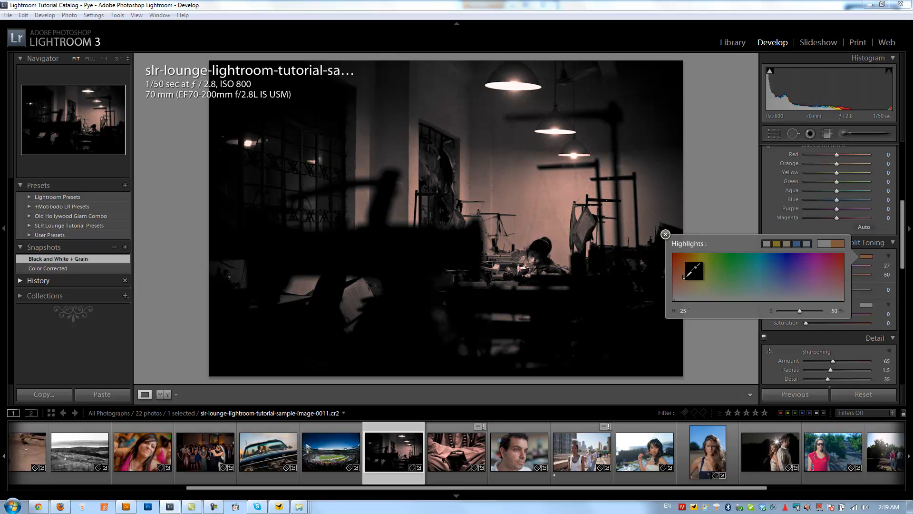
left_click_drag(689, 272, 702, 269)
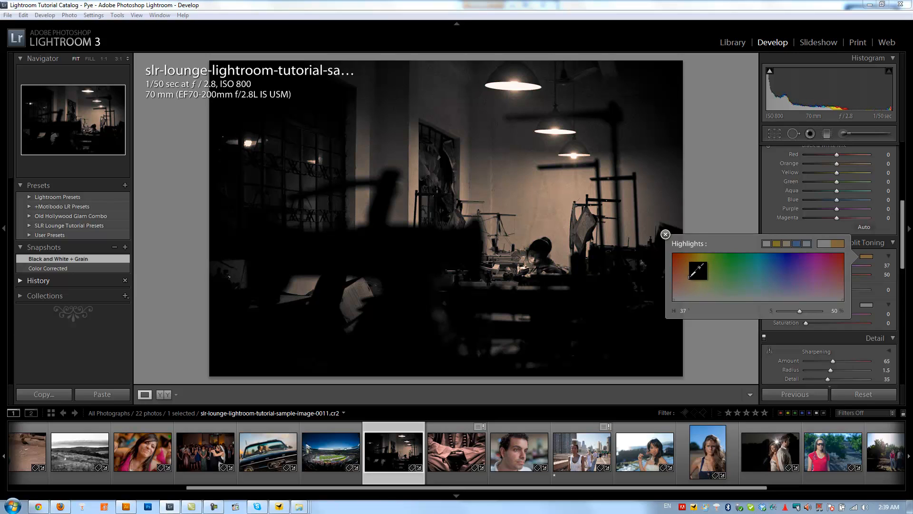
left_click_drag(703, 270, 693, 274)
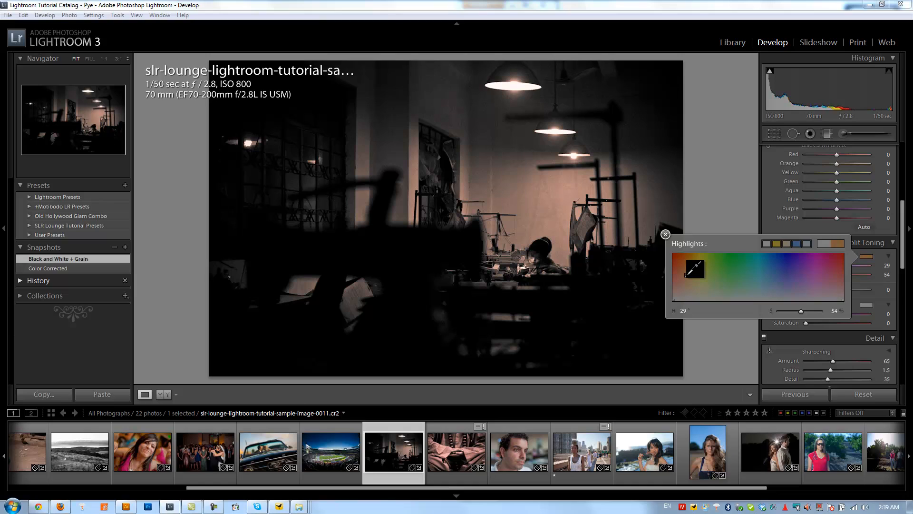
left_click(665, 234)
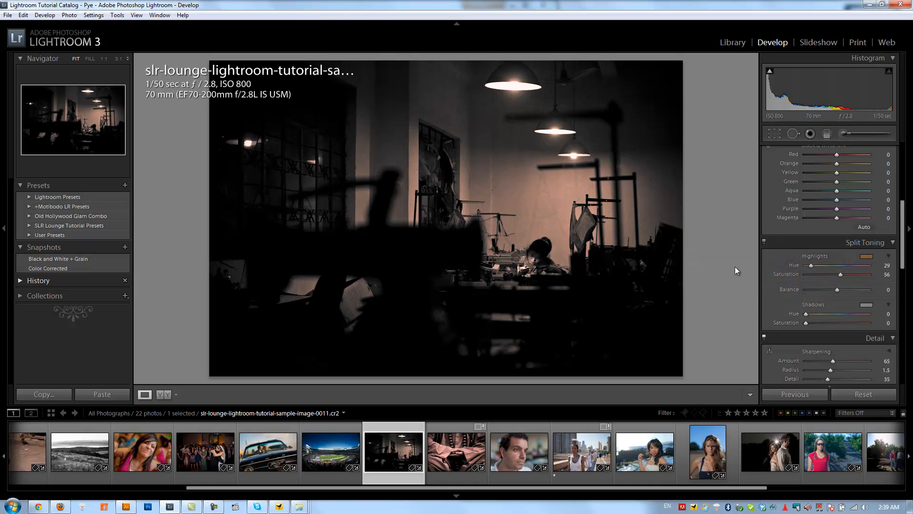
Step: Tint the shadows blue at hue 239, saturation 18, and set Balance to +16
left_click(867, 314)
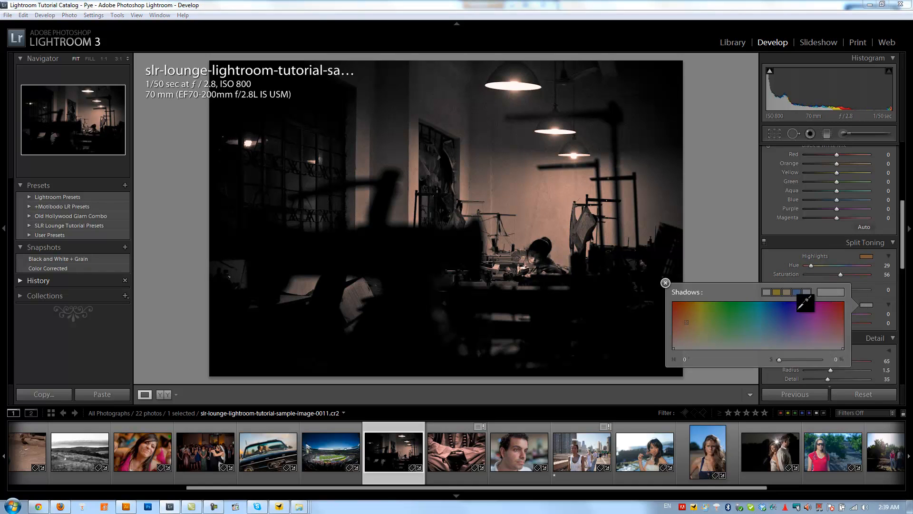
left_click_drag(805, 303, 791, 327)
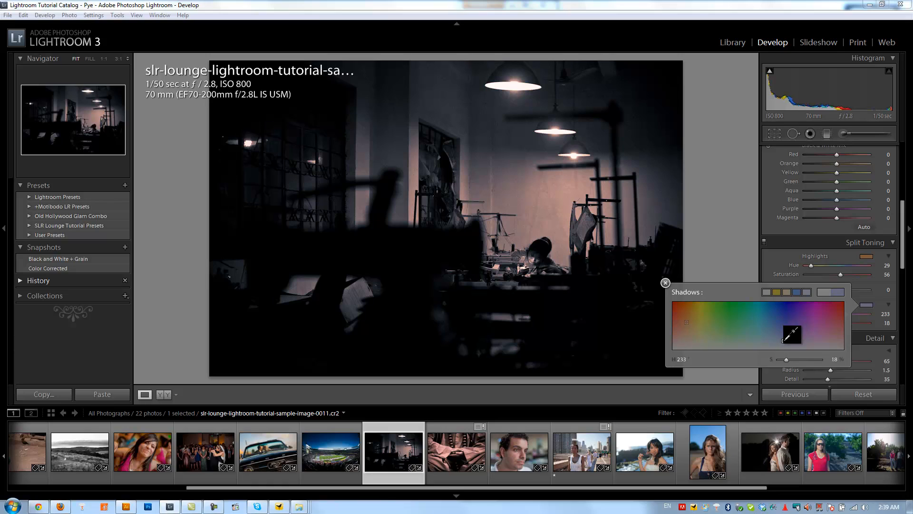
left_click_drag(788, 336, 793, 329)
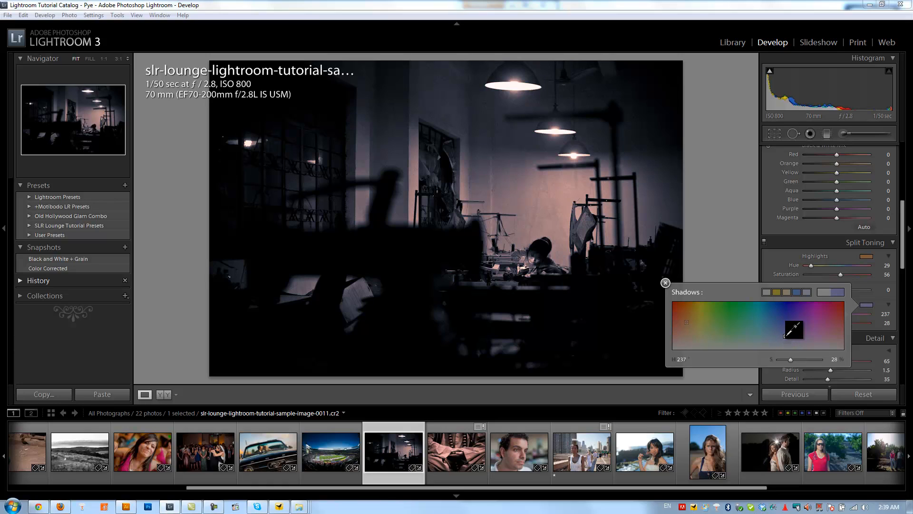
left_click_drag(792, 329, 794, 333)
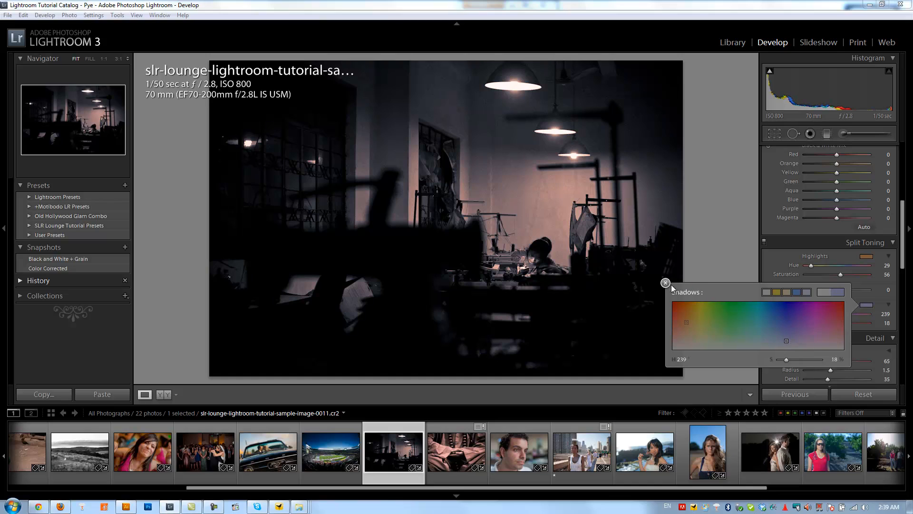
left_click(666, 283)
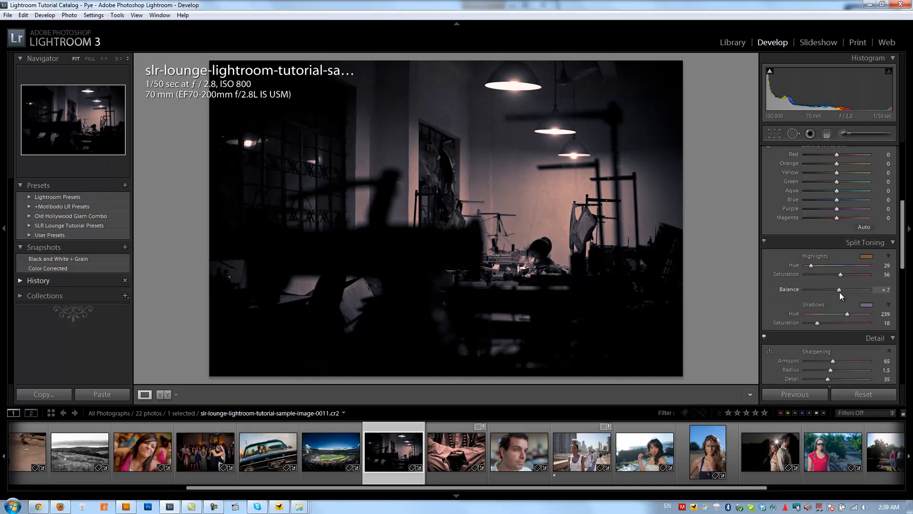
left_click_drag(839, 290, 847, 290)
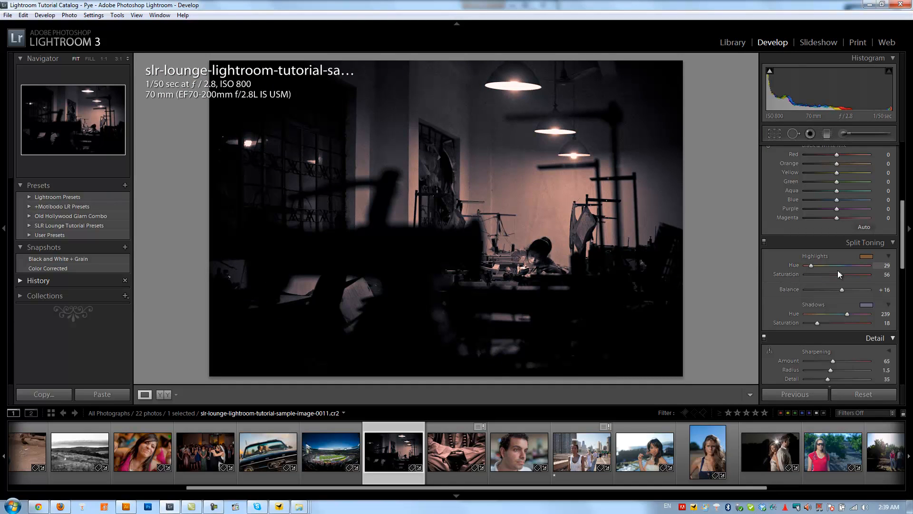
Step: Set split toning Highlights Saturation to 68 and Shadows Saturation to 24
left_click_drag(842, 274, 838, 274)
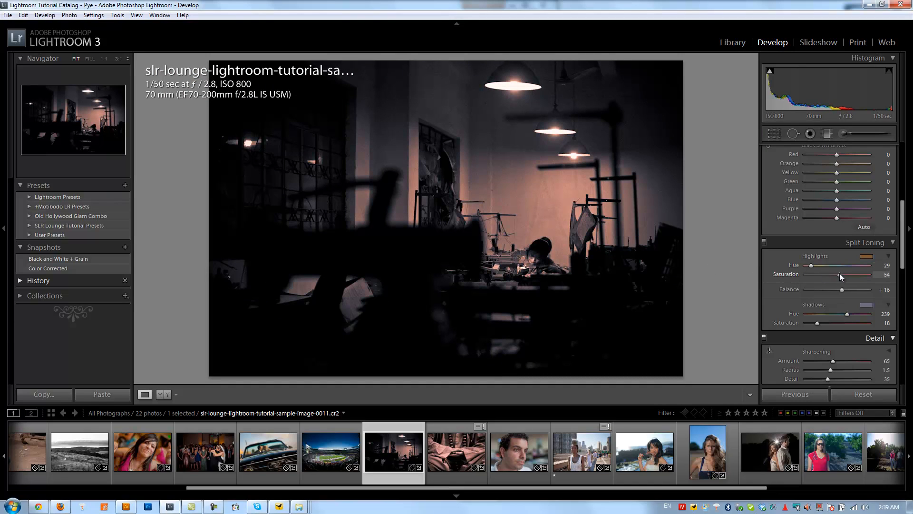
left_click_drag(839, 275, 854, 275)
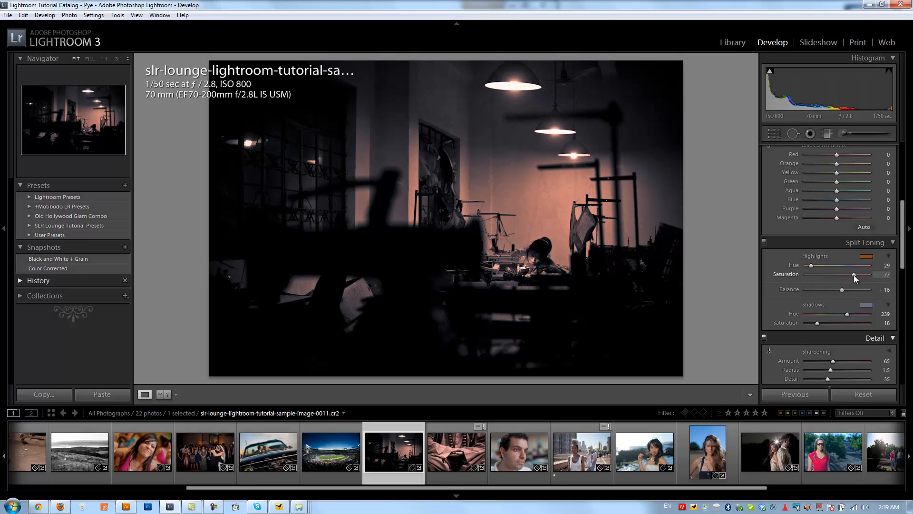
left_click_drag(853, 274, 843, 274)
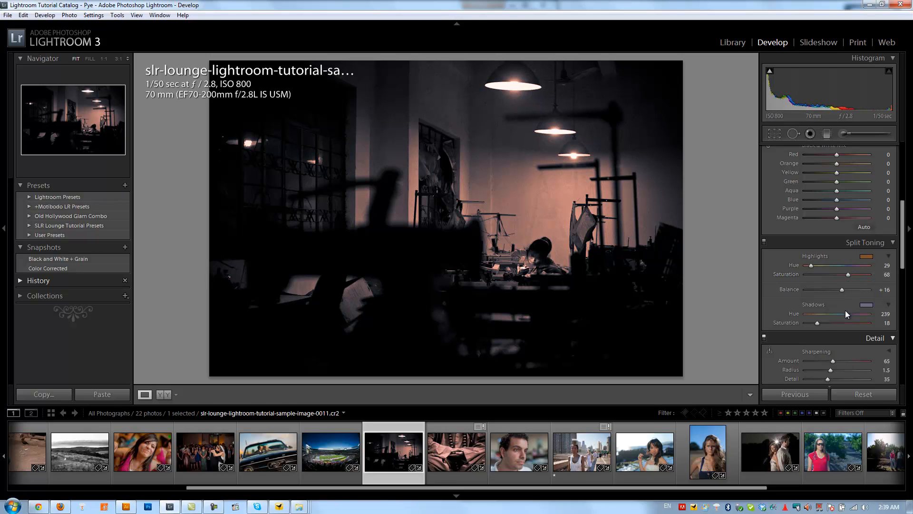
left_click_drag(818, 323, 825, 322)
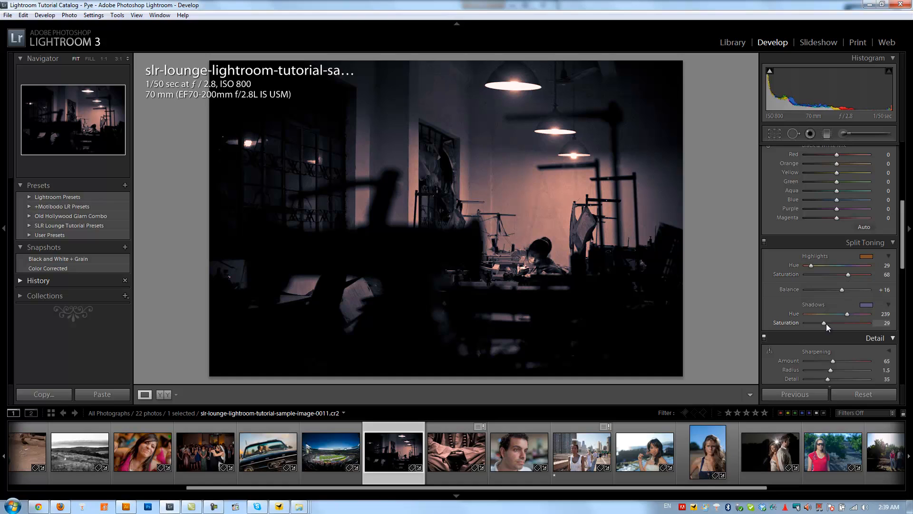
left_click_drag(827, 324, 823, 324)
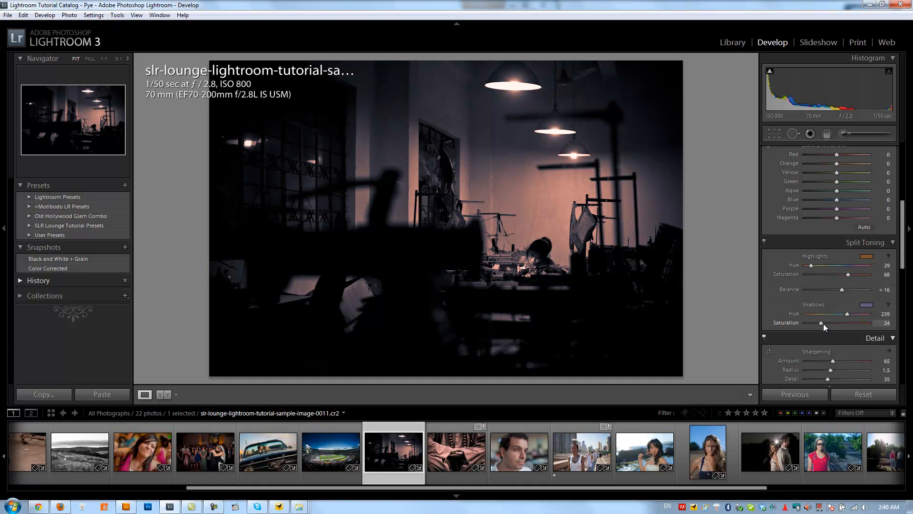
mouse_move(844, 289)
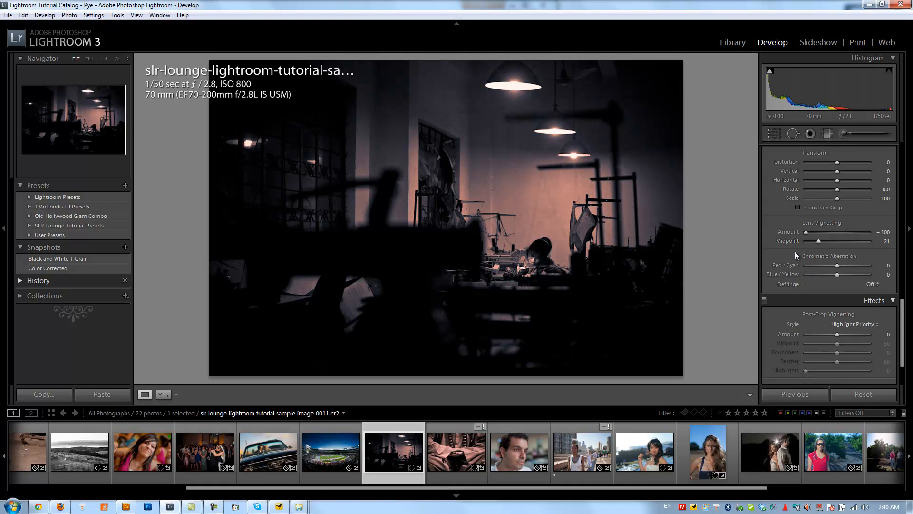
Step: Create a snapshot named 'Split Toned Black and White + Grain'
left_click(124, 247)
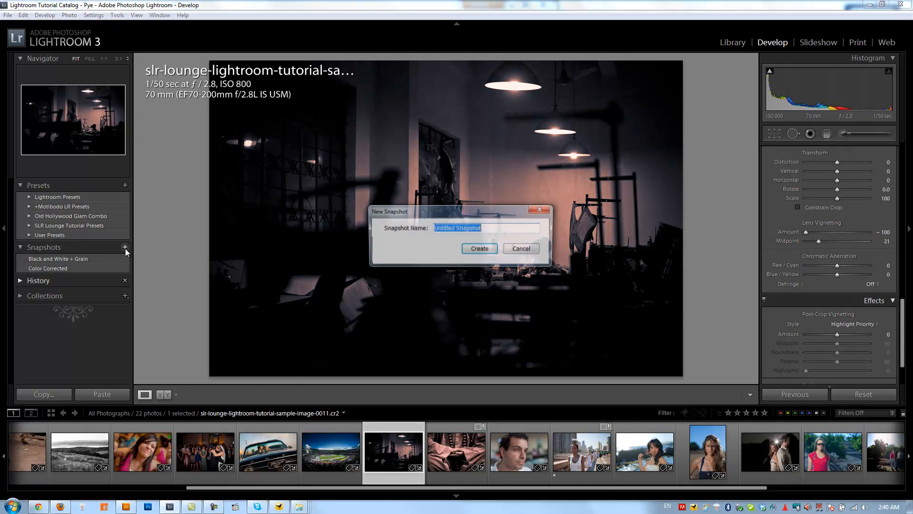
type("Split Toned")
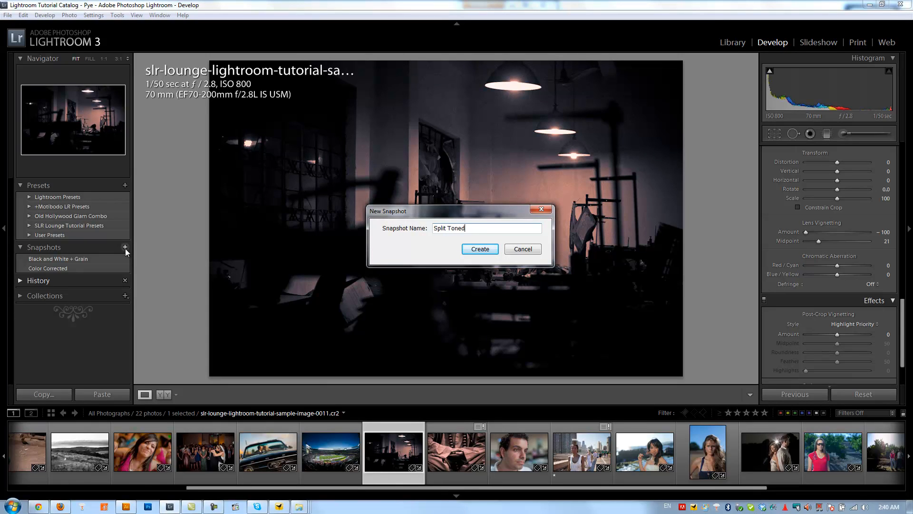
type("Black and White")
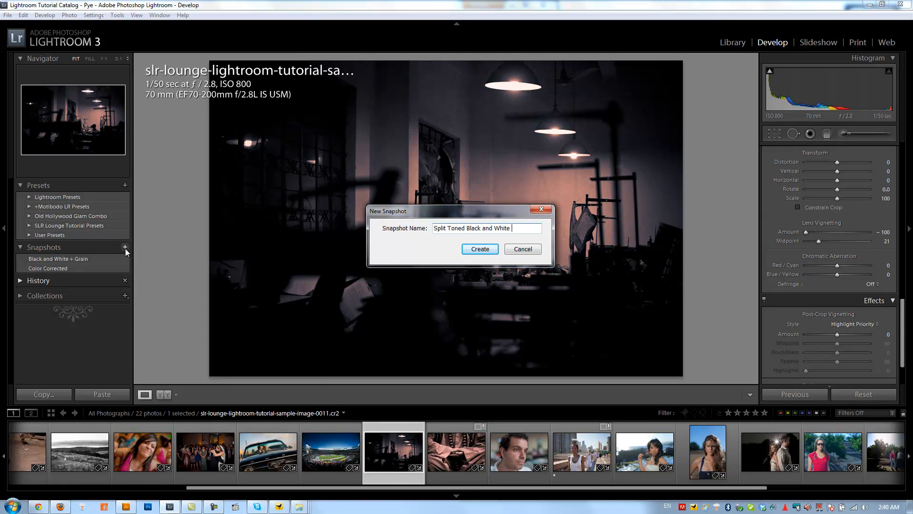
left_click(479, 249)
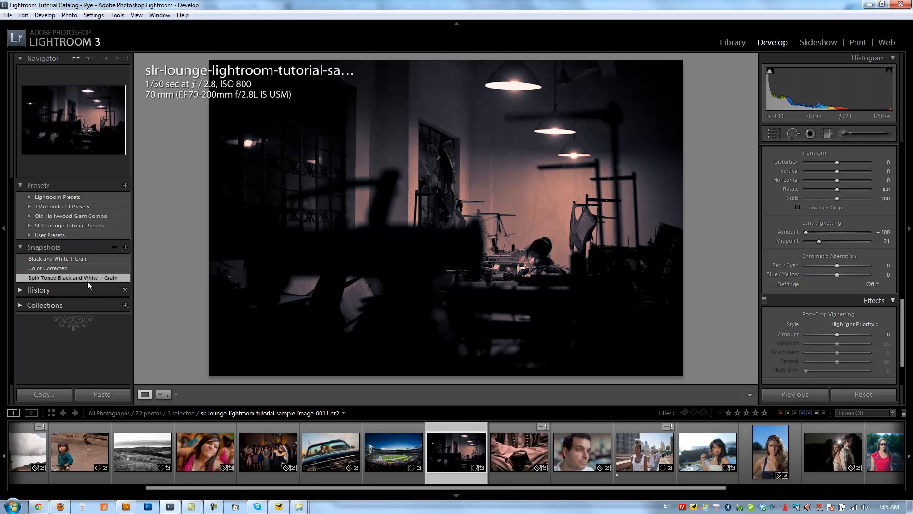
Step: Toggle between the Black and White + Grain and Split Toned snapshots
left_click(57, 259)
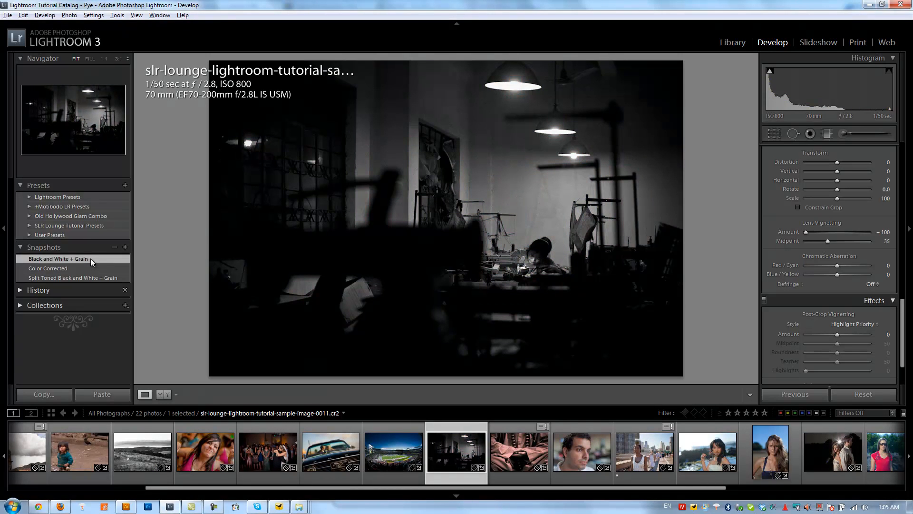
left_click(71, 278)
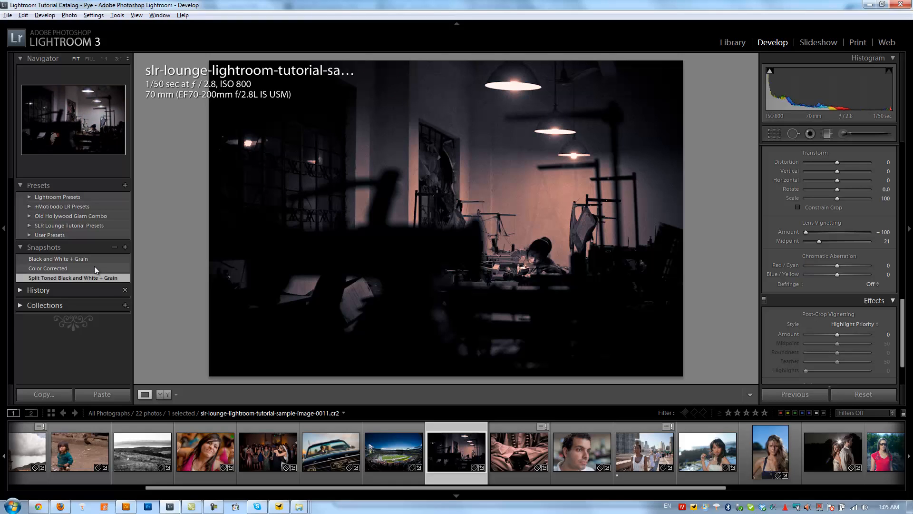
left_click(70, 278)
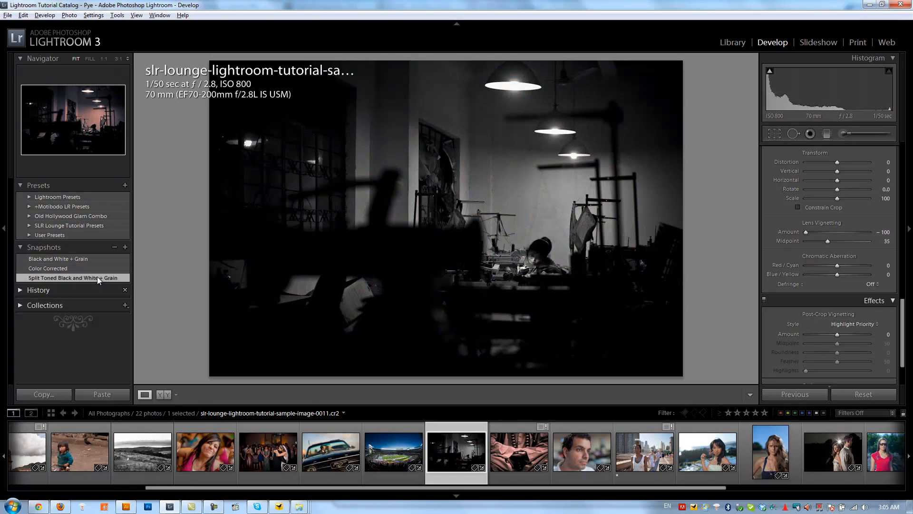